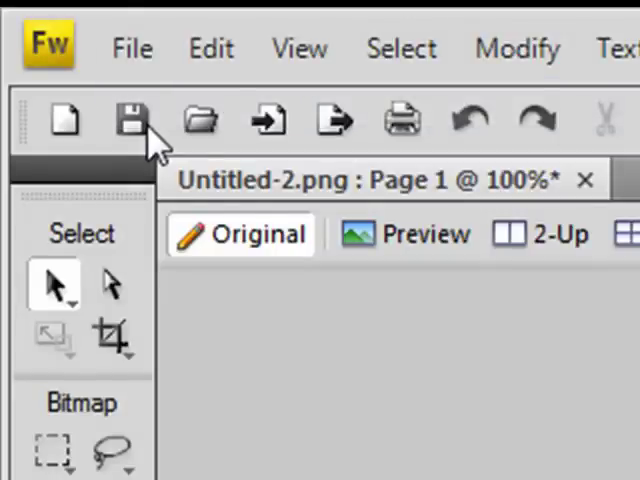
- Create a new 218 × 81 px document and colour its canvas bright green
left_click(62, 120)
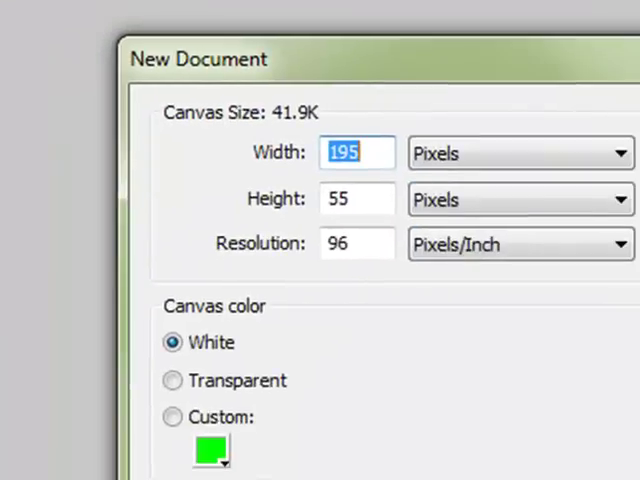
type("218")
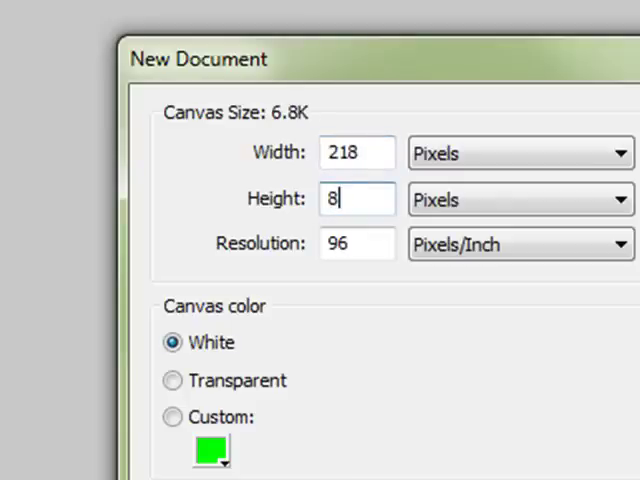
type("1")
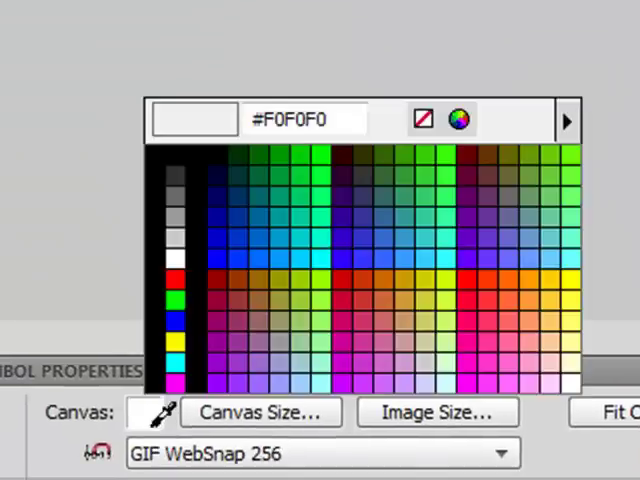
left_click(176, 298)
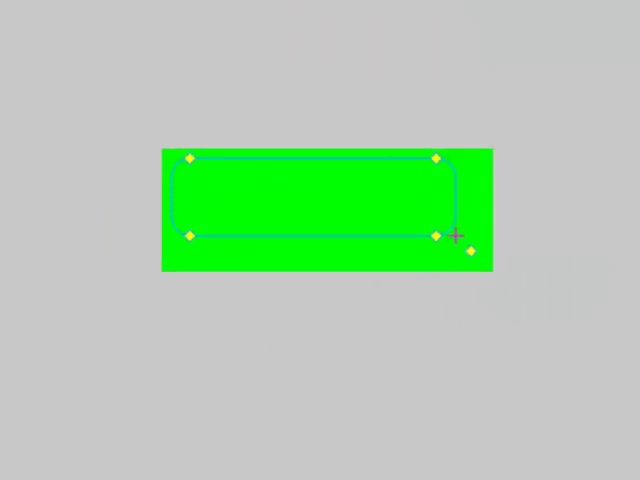
- Draw a blue rounded rectangle and round its corners fully into a pill shape
left_click(160, 380)
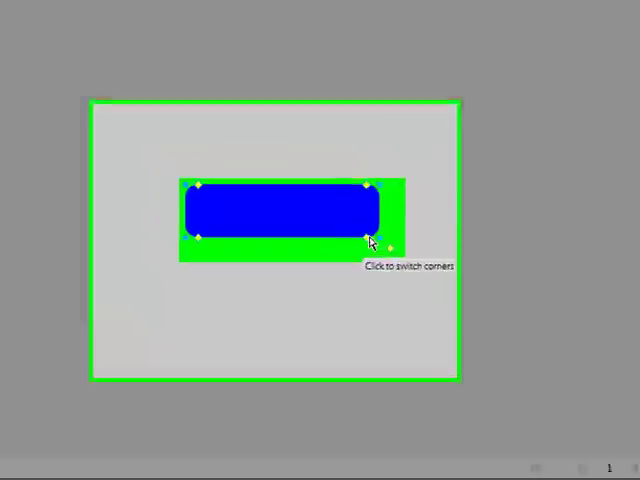
left_click(368, 240)
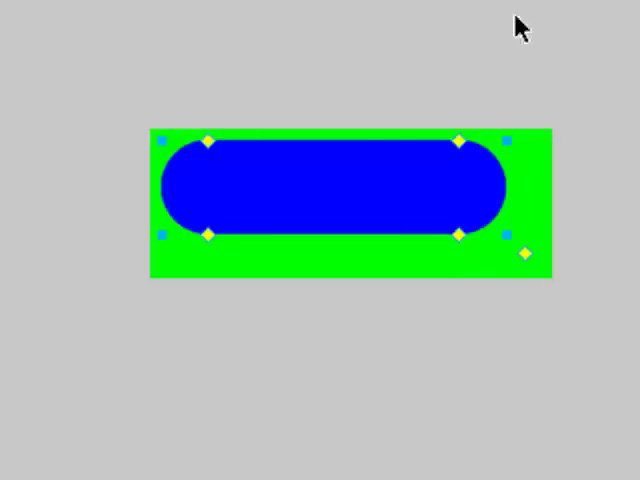
mouse_move(150, 244)
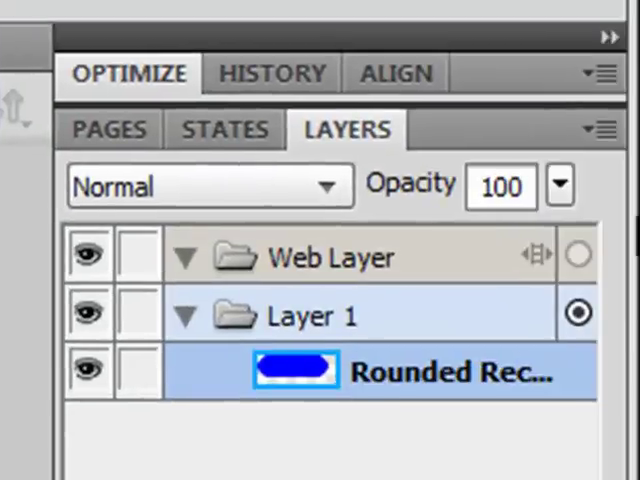
- Lower the blue pill's opacity to about 80% in the Layers panel
left_click(560, 184)
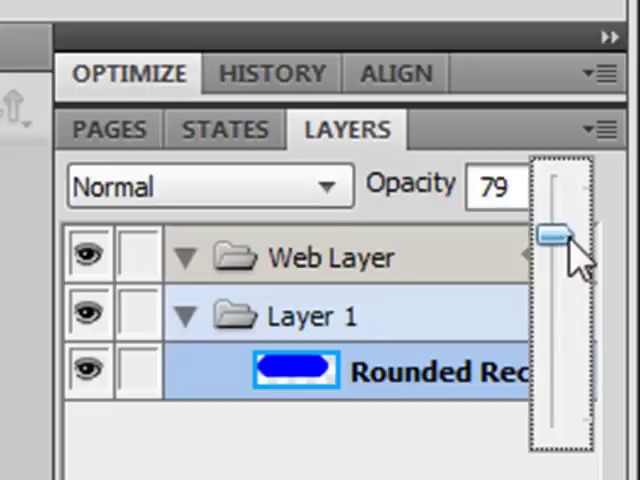
left_click_drag(550, 236, 550, 228)
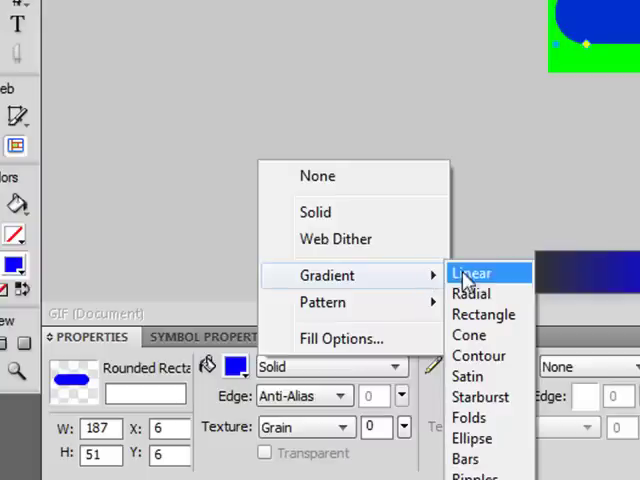
- Give the pill a vertical linear gradient fill fading from pale at top to blue
left_click(472, 272)
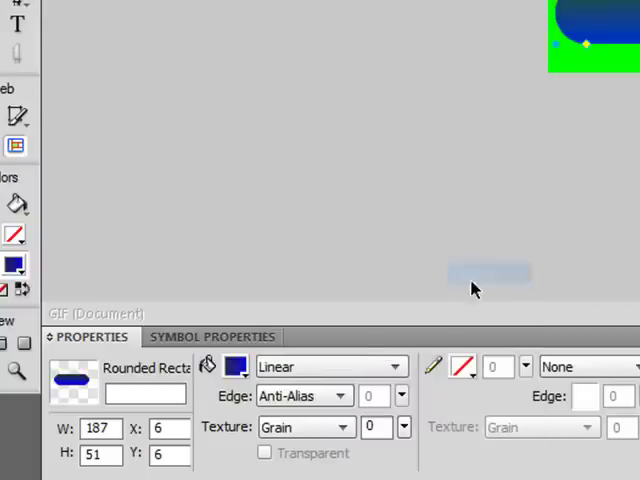
left_click(236, 366)
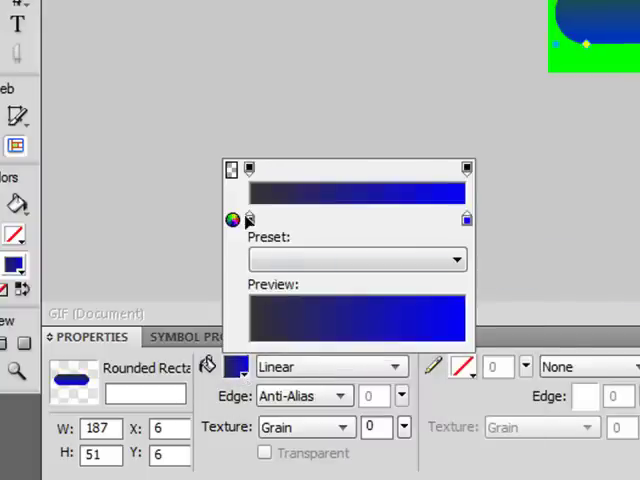
left_click(234, 220)
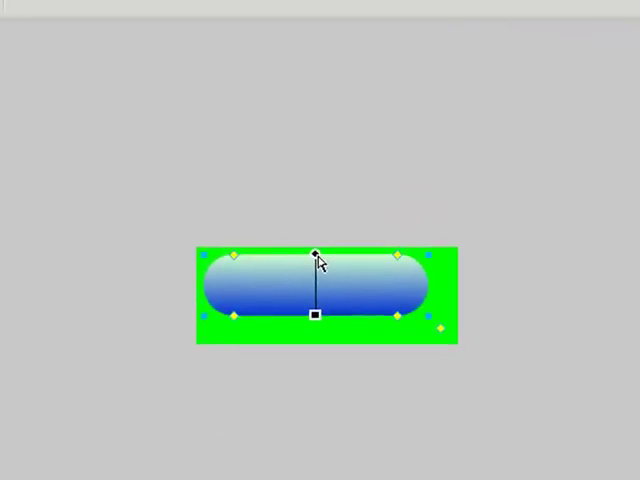
left_click_drag(312, 316, 310, 384)
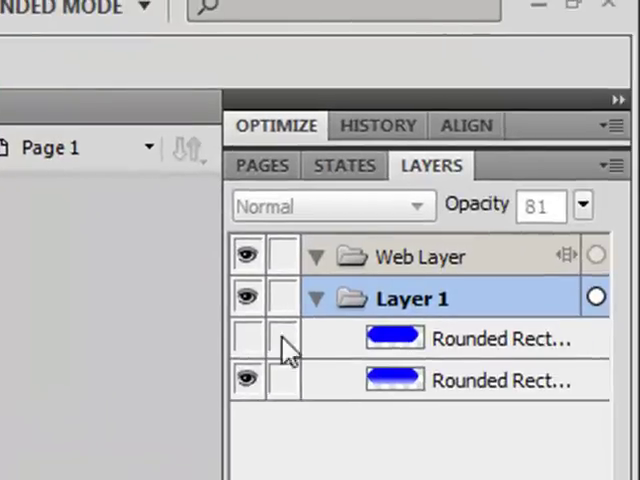
- Hide the gradient copy and apply a Gaussian blur of radius 5 to the solid blue pill
left_click(500, 338)
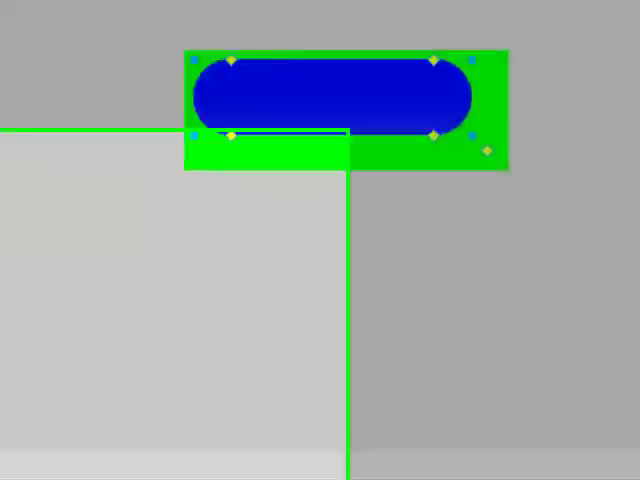
left_click(122, 376)
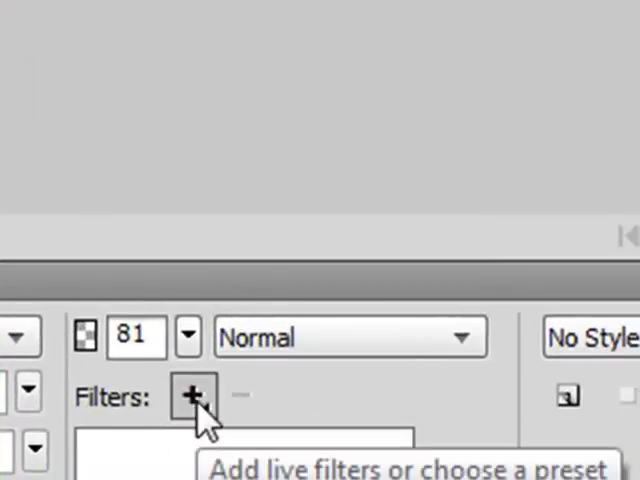
left_click(194, 396)
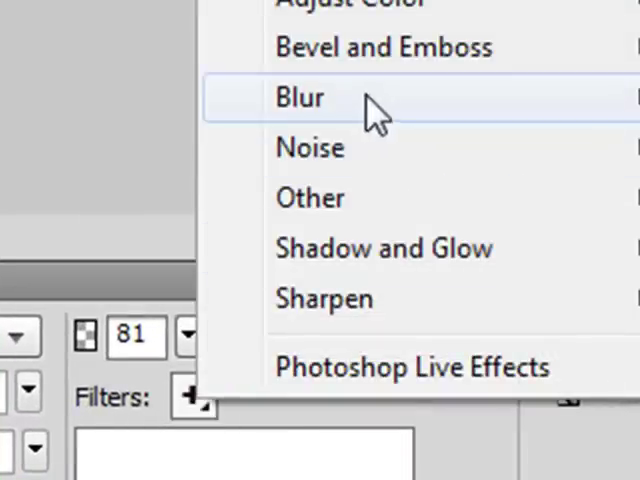
left_click(296, 96)
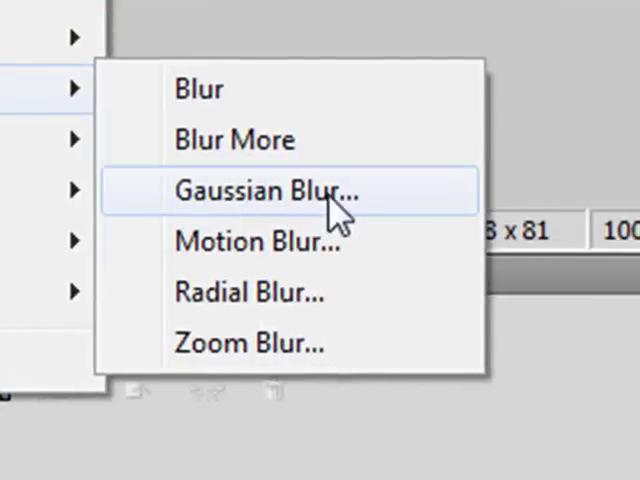
left_click(268, 190)
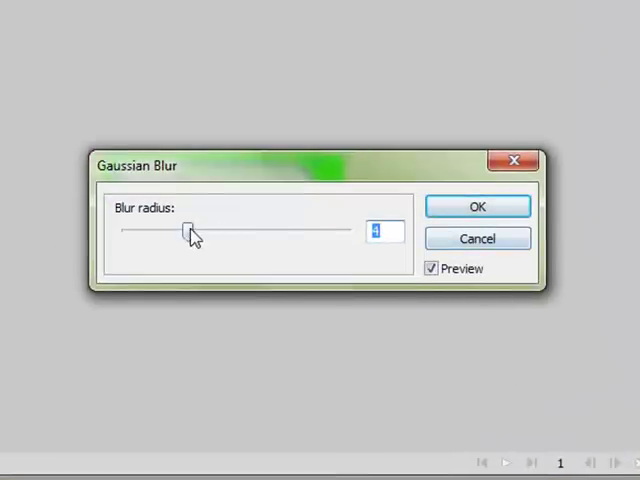
left_click_drag(188, 228, 204, 228)
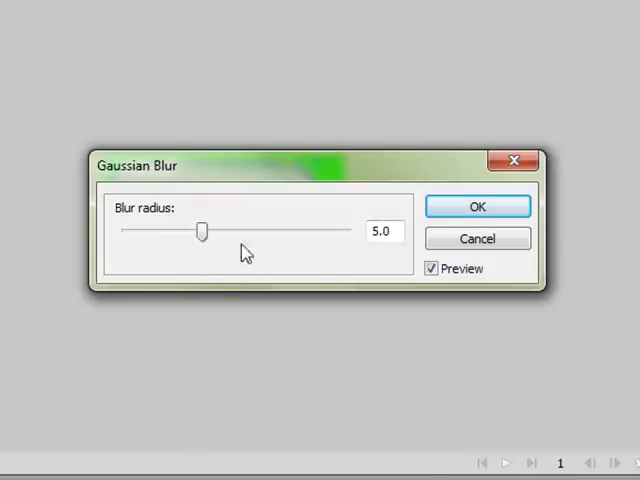
mouse_move(144, 244)
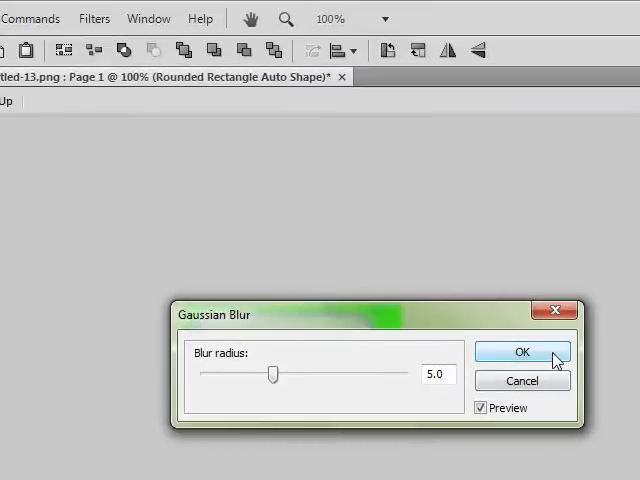
left_click(524, 352)
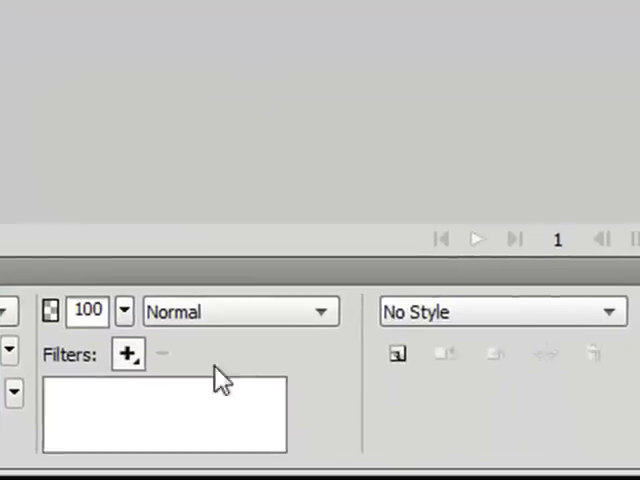
- Blur the highlight shape with a 4.2 radius Gaussian blur and lower its opacity to about 83%
left_click(128, 352)
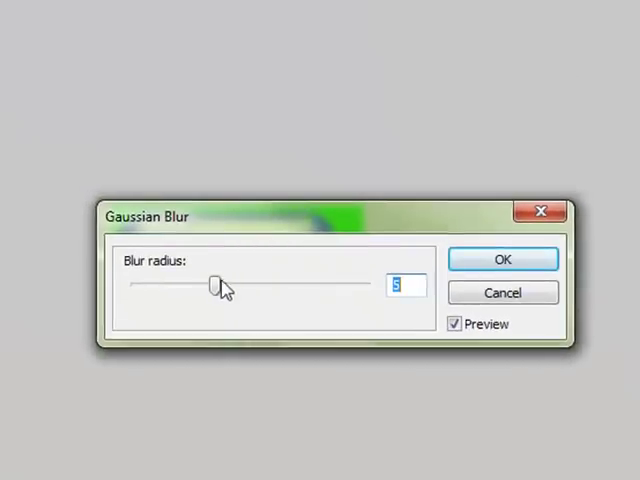
left_click_drag(210, 284, 196, 284)
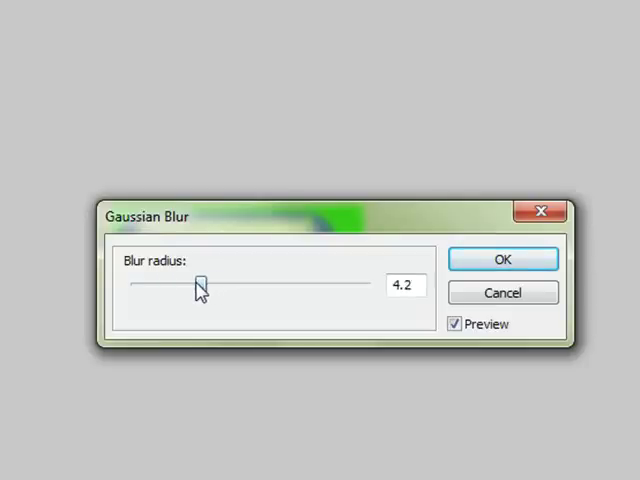
left_click_drag(200, 288, 196, 288)
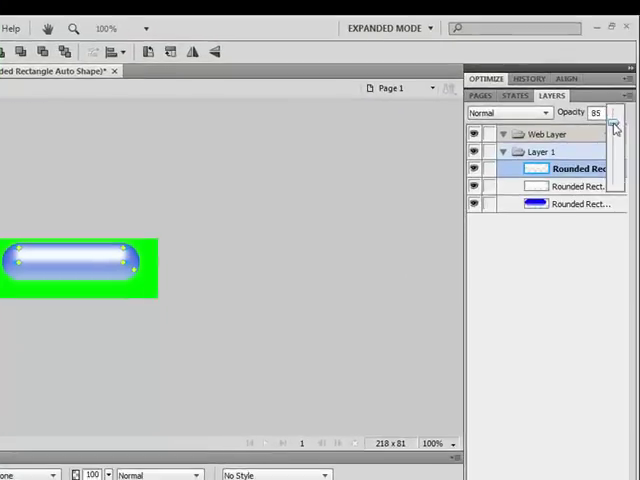
left_click(616, 112)
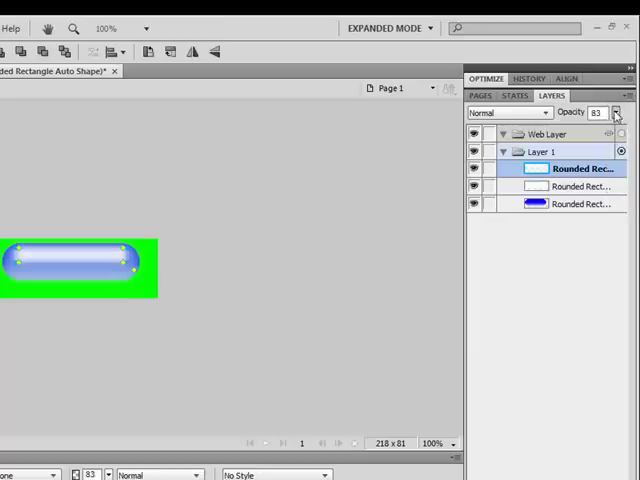
left_click(616, 112)
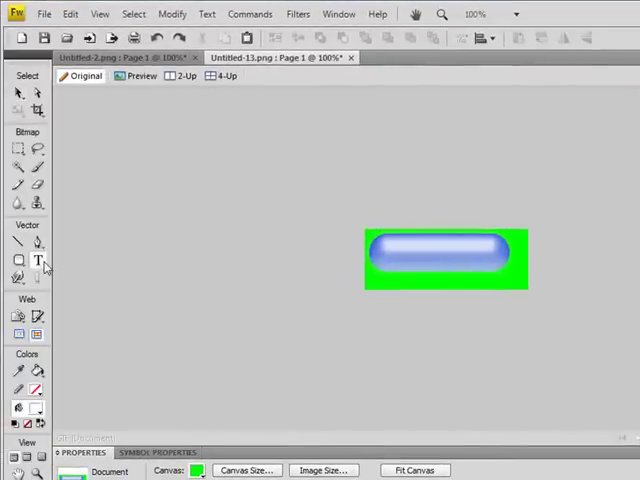
- Start an empty text box on the left side of the pill with the Text tool
left_click(38, 260)
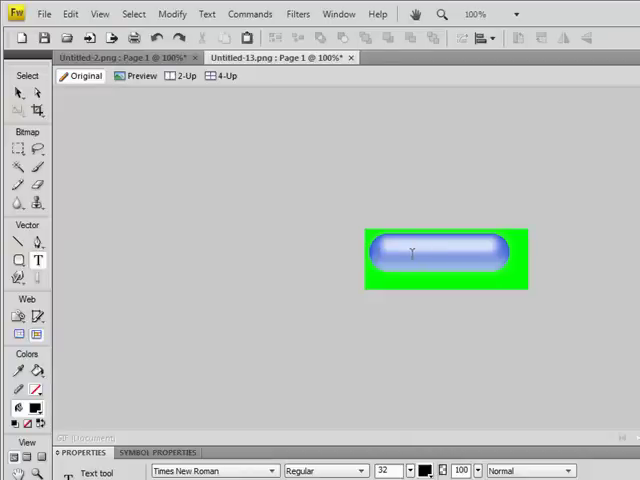
left_click(398, 252)
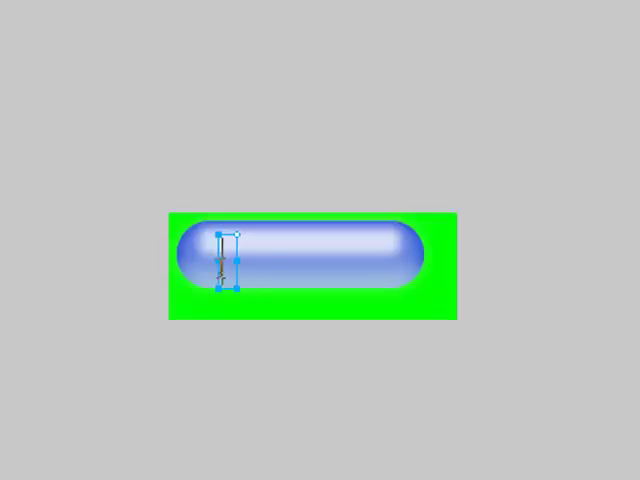
- Label the button 'Home', test it with 'super long text', then begin retyping 'Home'
type("Home")
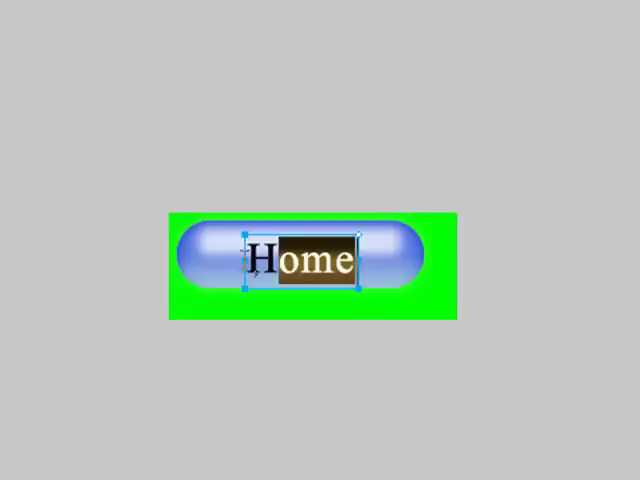
type("super")
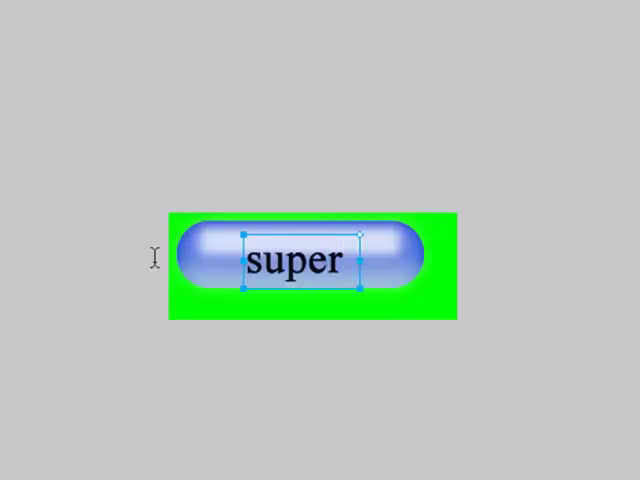
type("long")
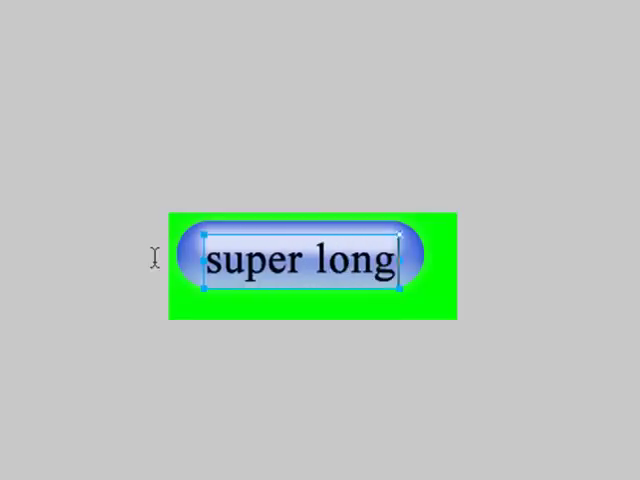
type("tet")
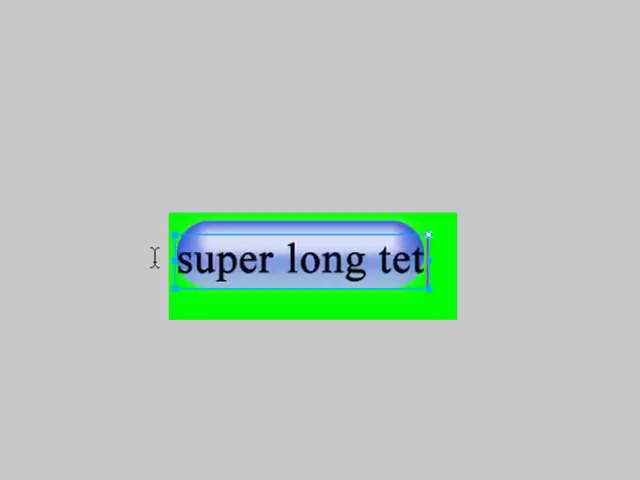
type("x")
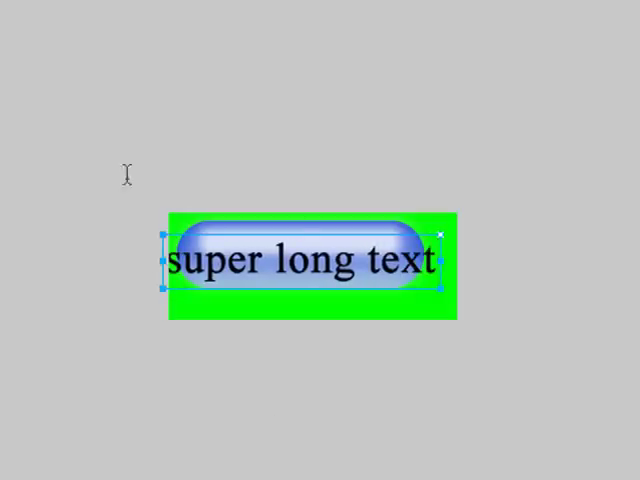
type("Home")
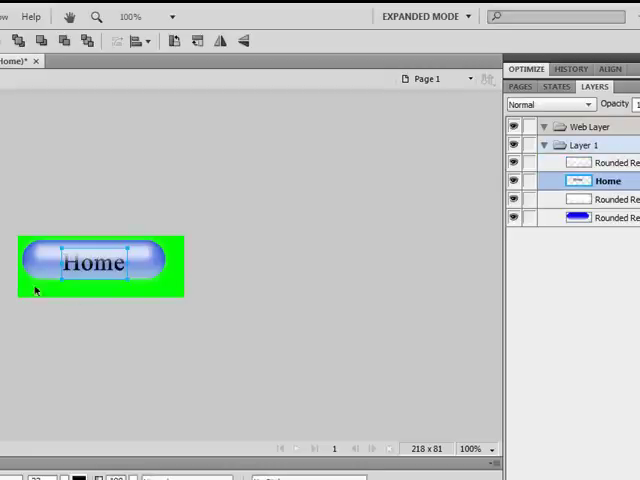
mouse_move(150, 322)
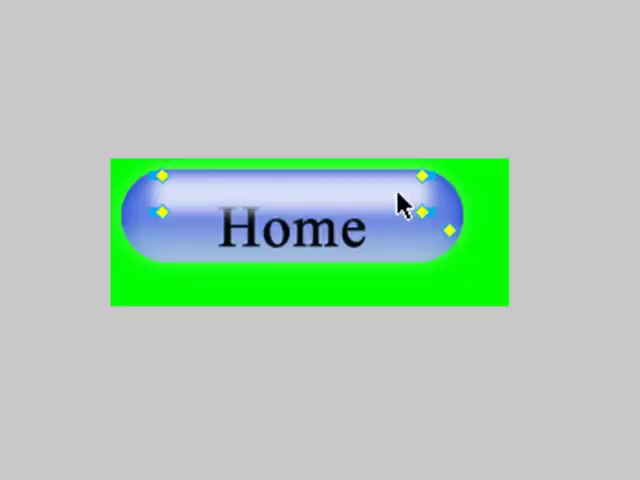
- Select the centred Home label to view its Filters properties
left_click(290, 228)
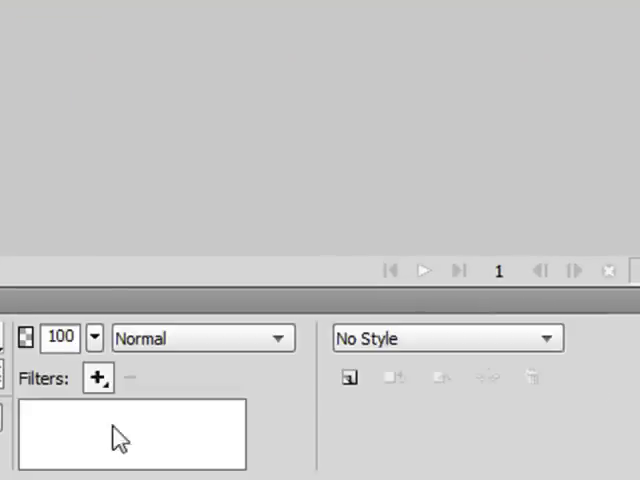
- Add a drop shadow to the Home label: distance 7, 65% opacity, softness 4, angle 315
left_click(96, 376)
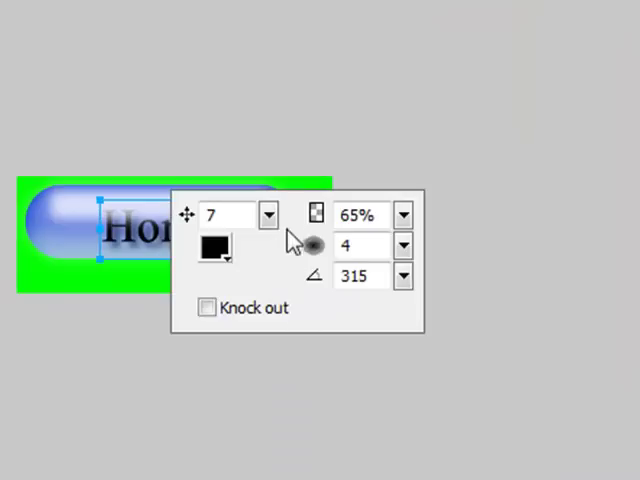
left_click(272, 216)
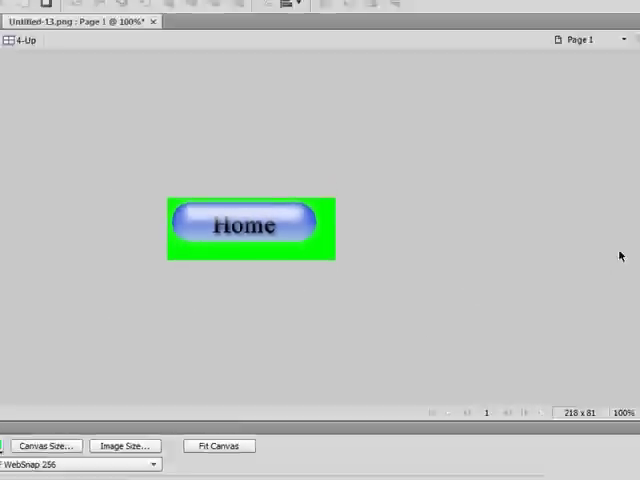
left_click(252, 224)
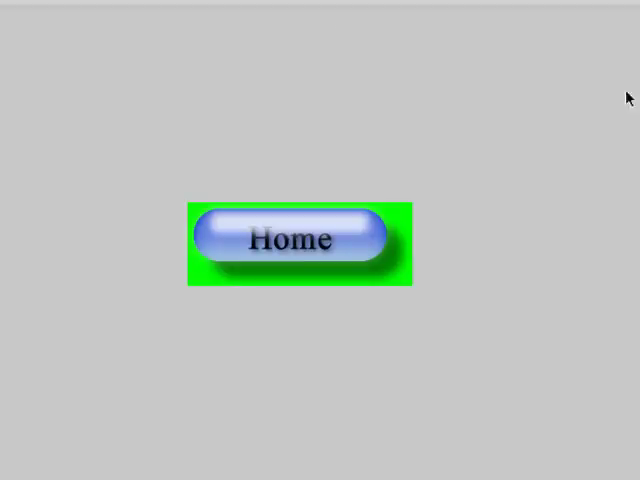
mouse_move(228, 292)
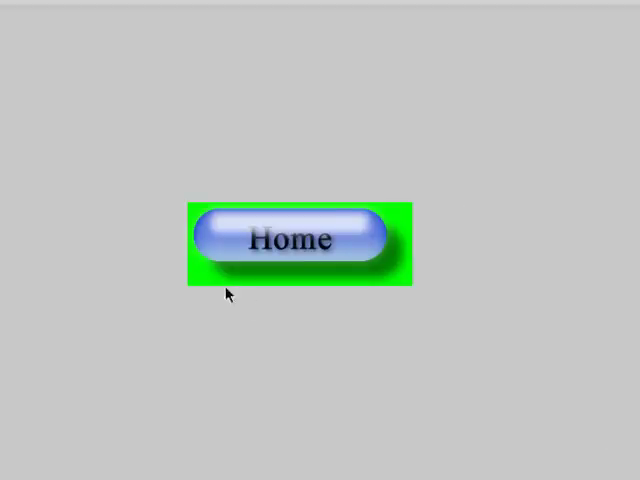
mouse_move(214, 216)
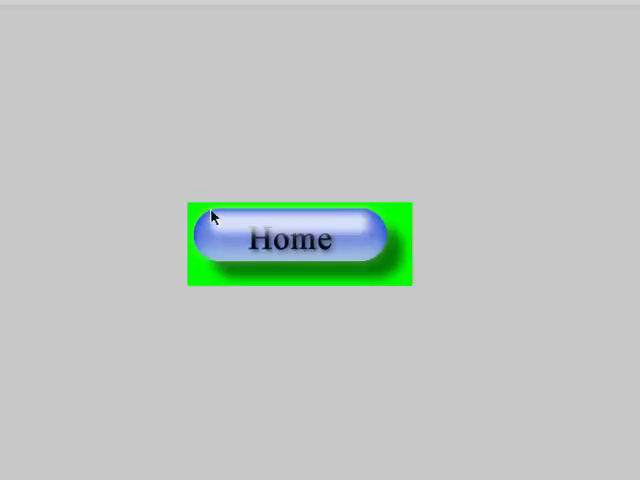
left_click(300, 238)
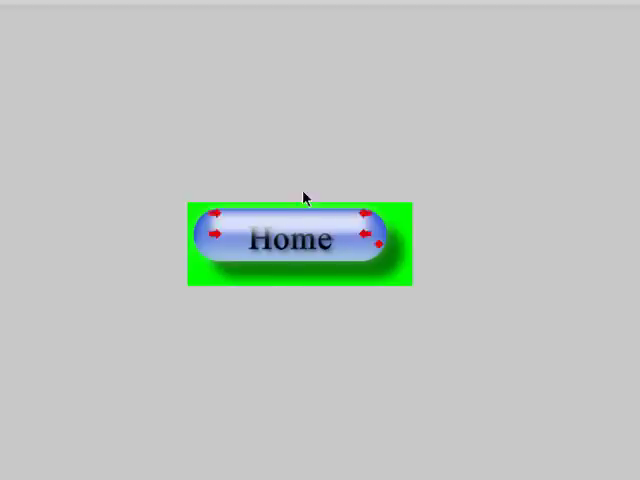
mouse_move(370, 236)
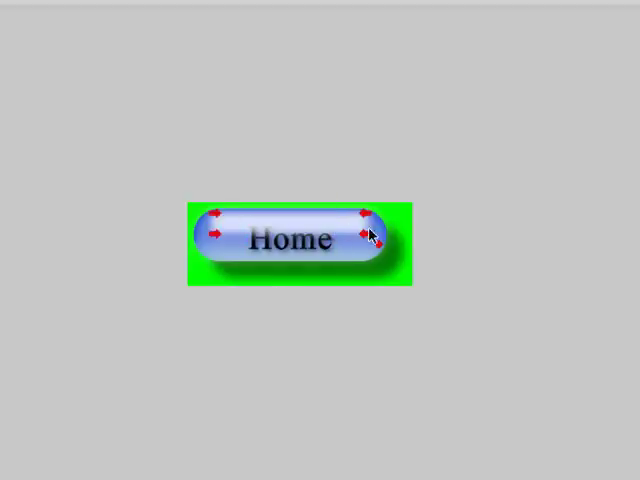
mouse_move(312, 176)
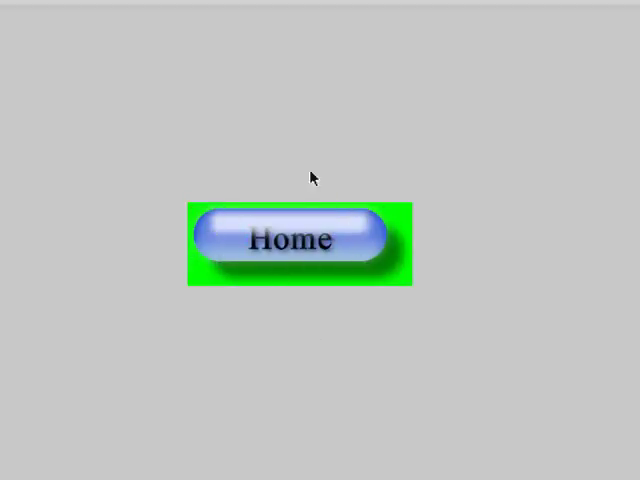
mouse_move(136, 228)
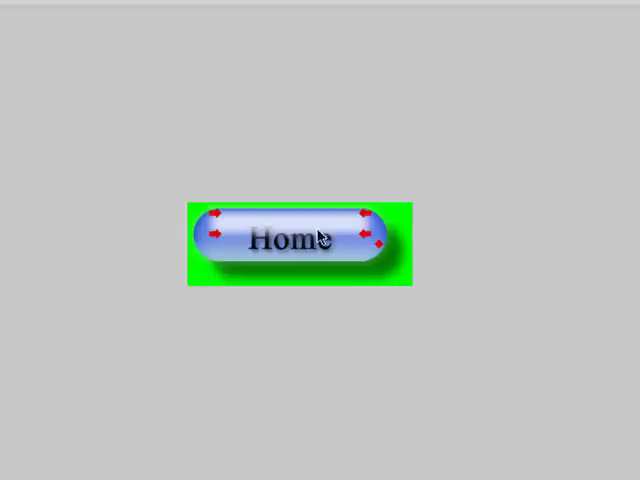
left_click(296, 240)
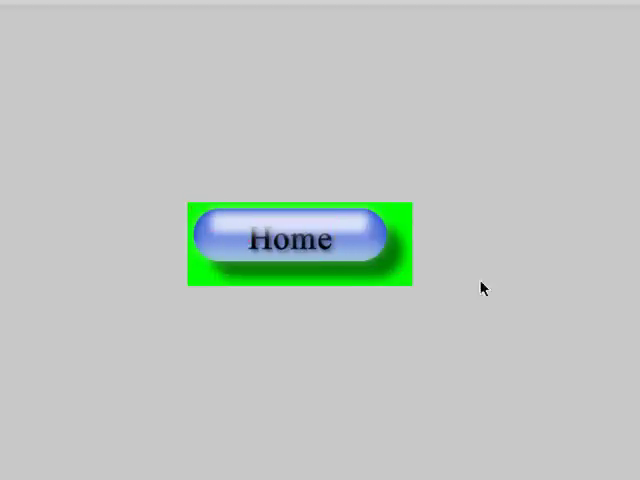
mouse_move(316, 288)
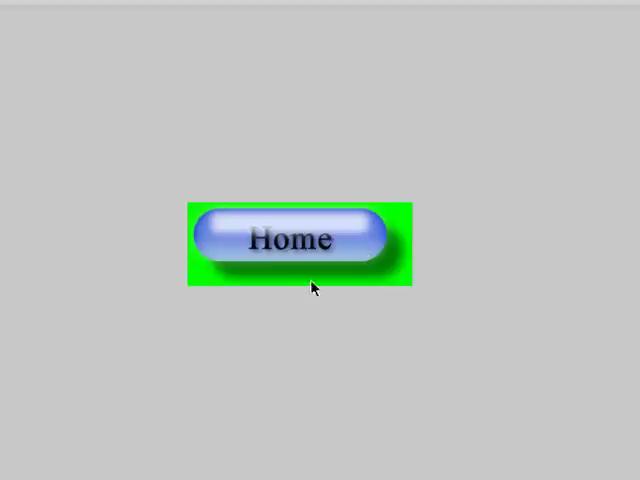
mouse_move(170, 216)
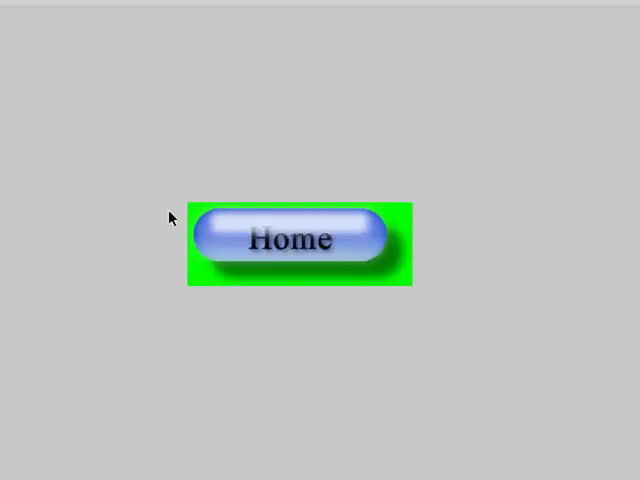
left_click(288, 238)
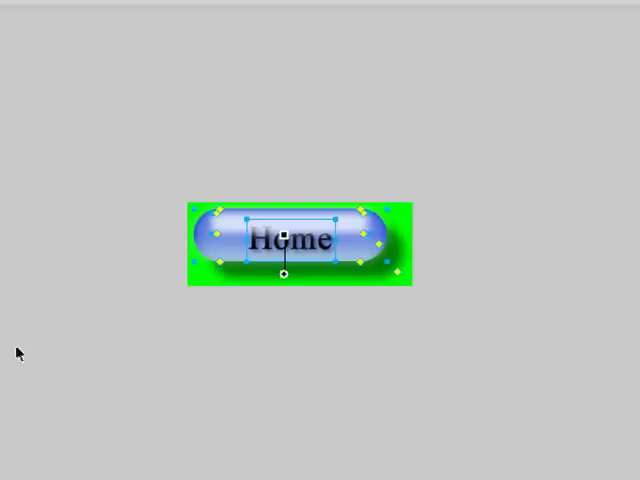
mouse_move(120, 120)
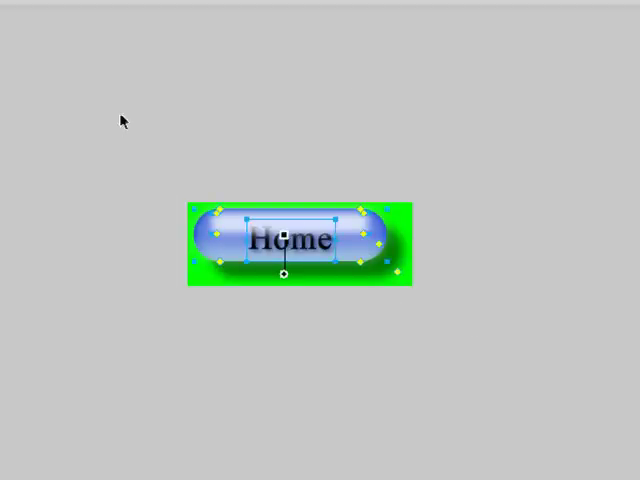